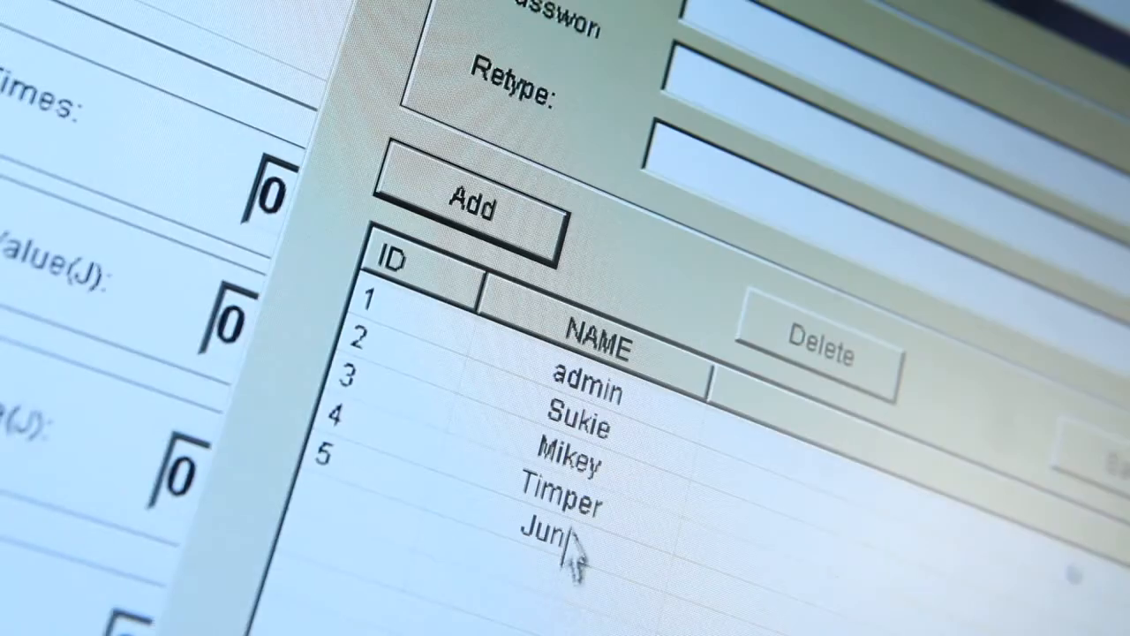
click(574, 459)
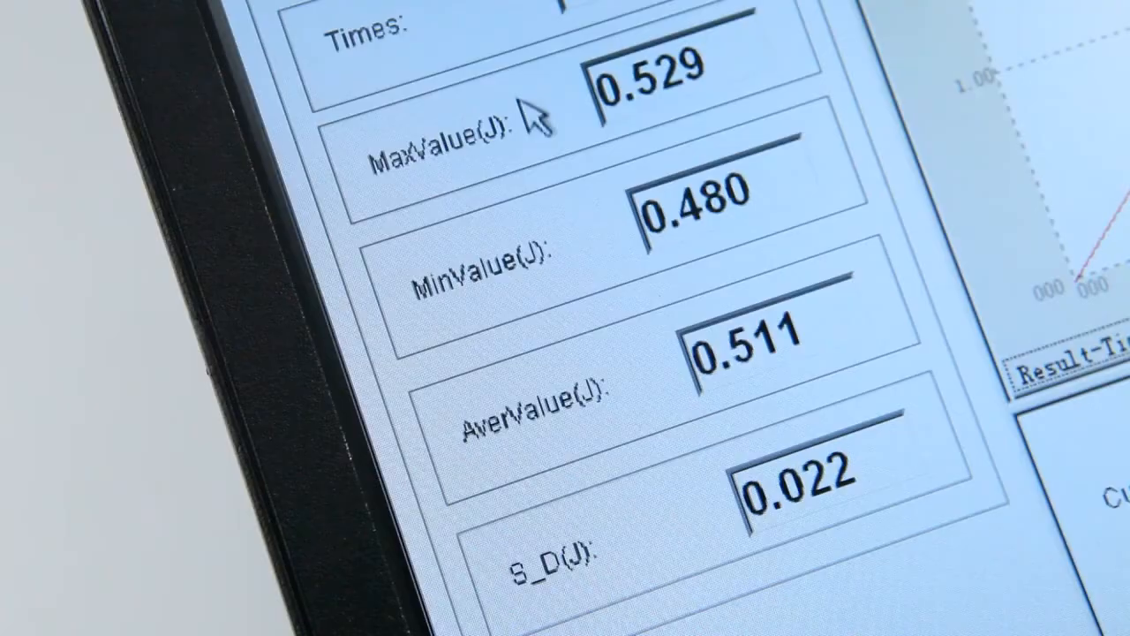
mouse_move(645, 379)
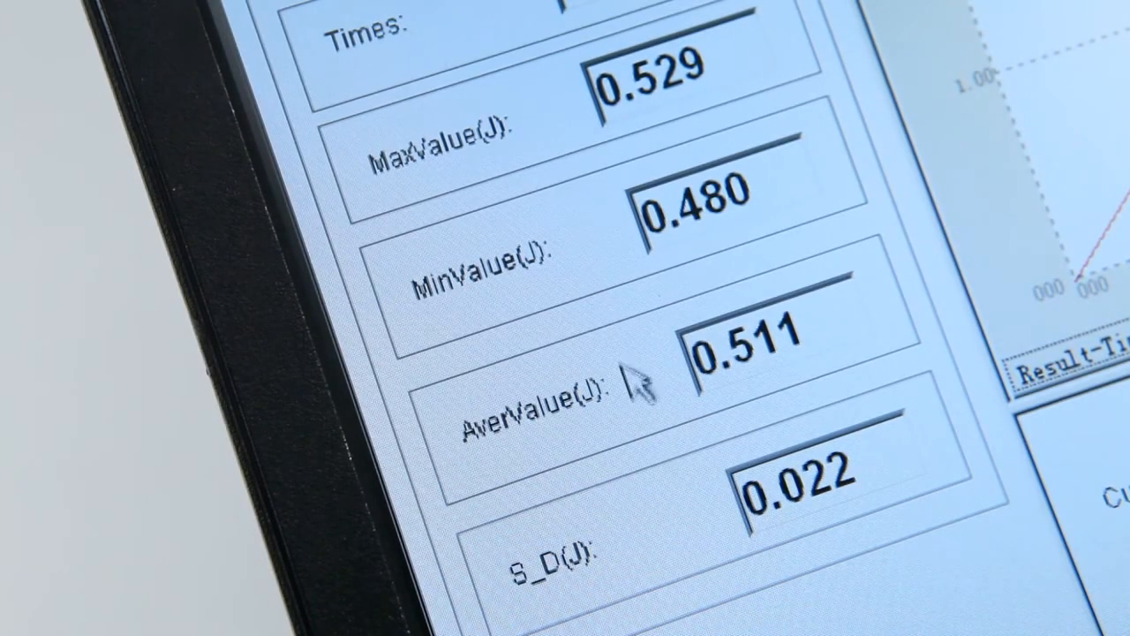
mouse_move(702, 562)
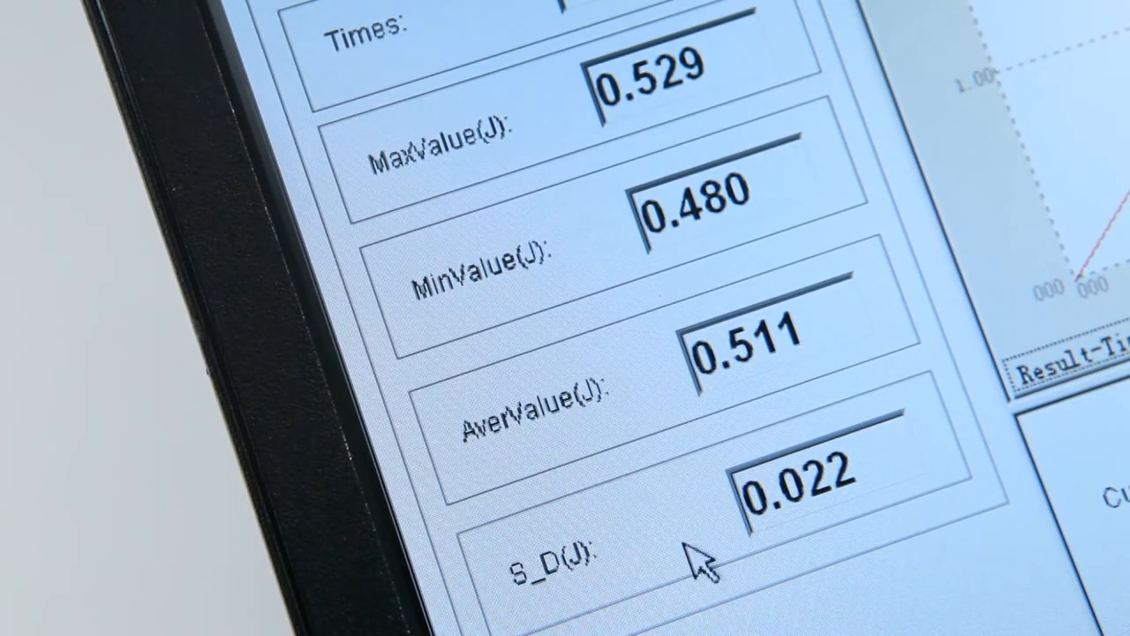